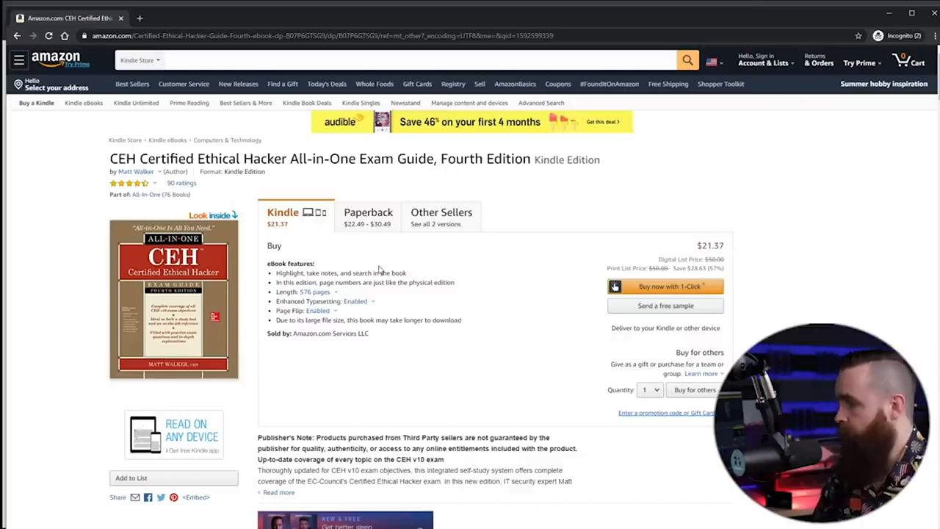
pyautogui.moveTo(887, 8)
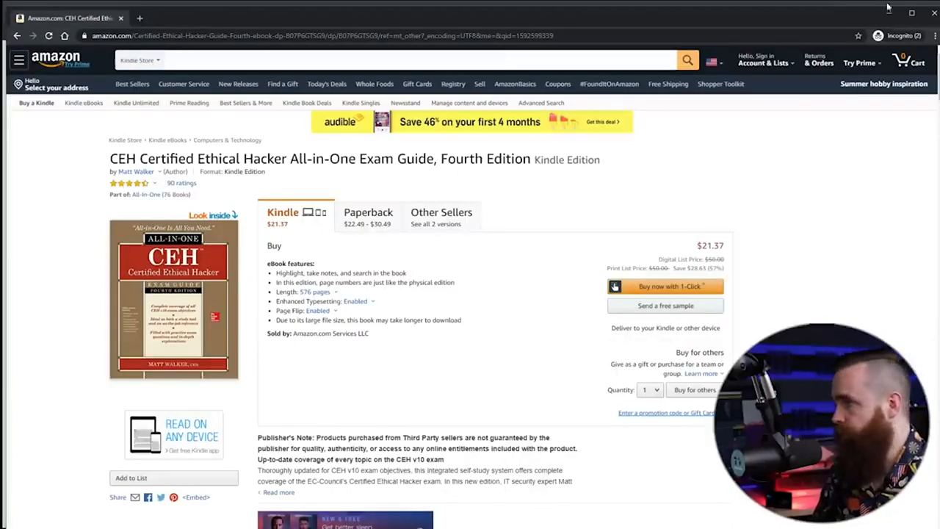
# Switch from the Amazon CEH exam guide page to the ITProTV Dashboard tab.
pyautogui.click(785, 14)
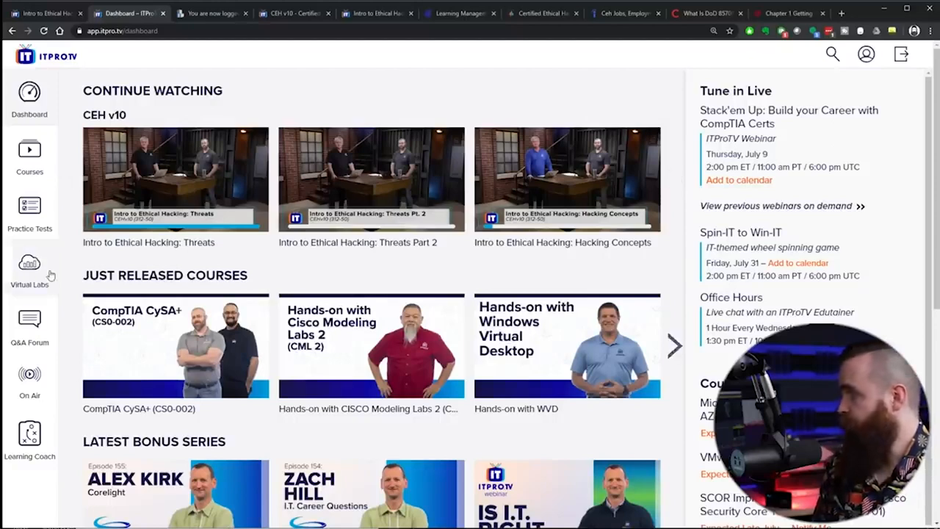
# From Virtual Labs, expand Practice Labs - Ethical Hacker v10 and launch the Footprinting and Reconnaissance module.
pyautogui.click(29, 268)
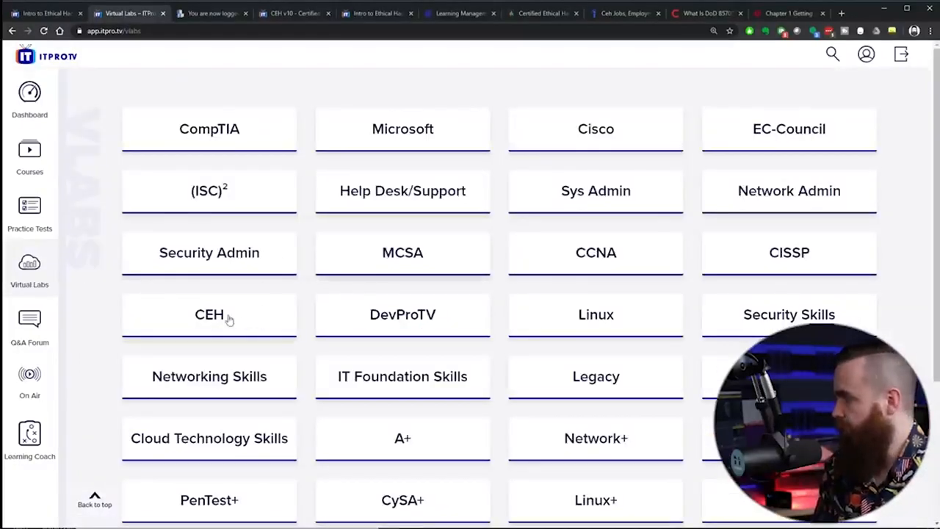
pyautogui.scroll(-3)
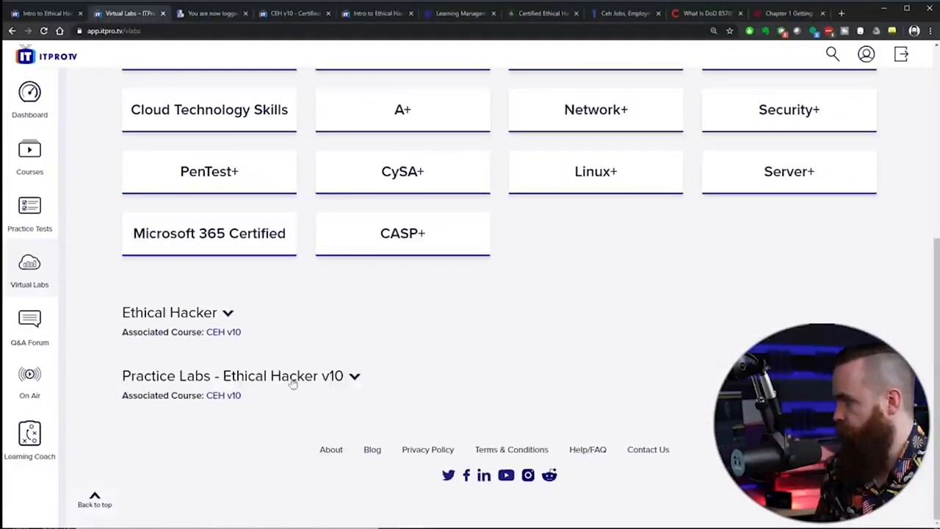
pyautogui.click(355, 376)
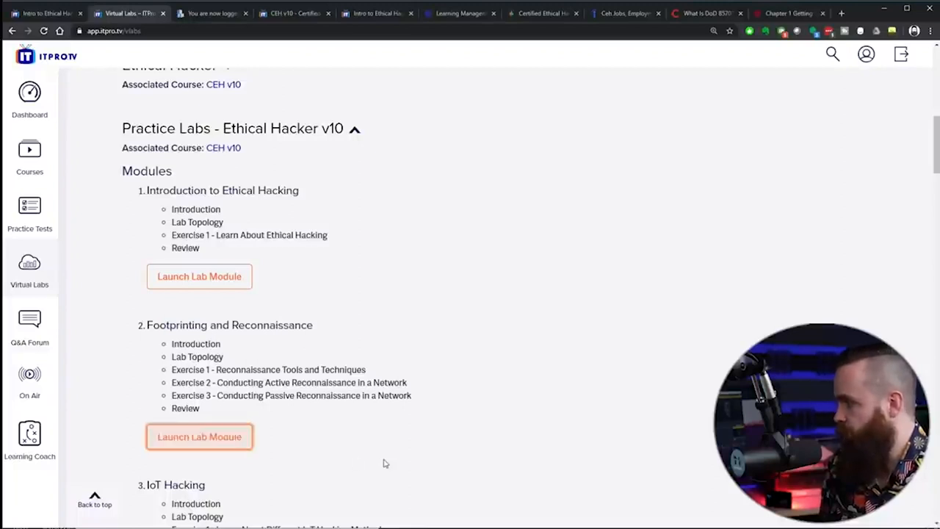
pyautogui.click(199, 436)
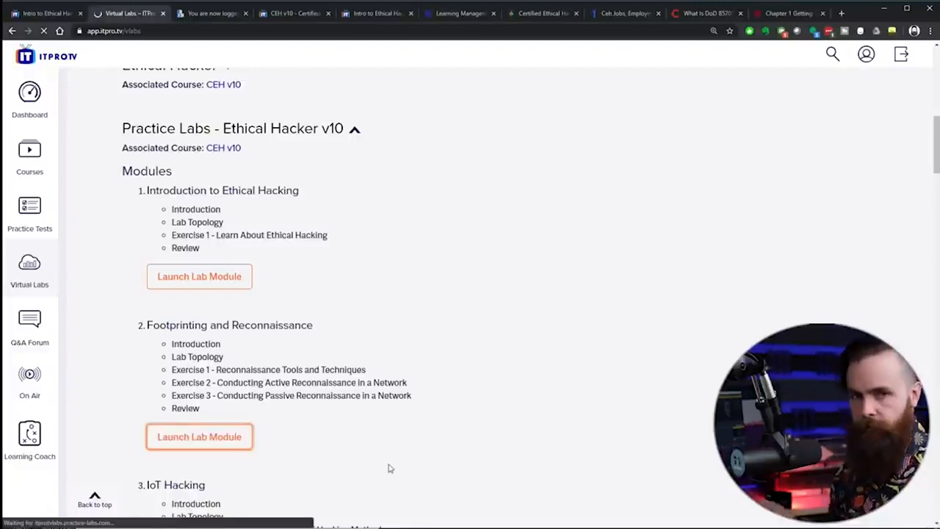
pyautogui.click(200, 436)
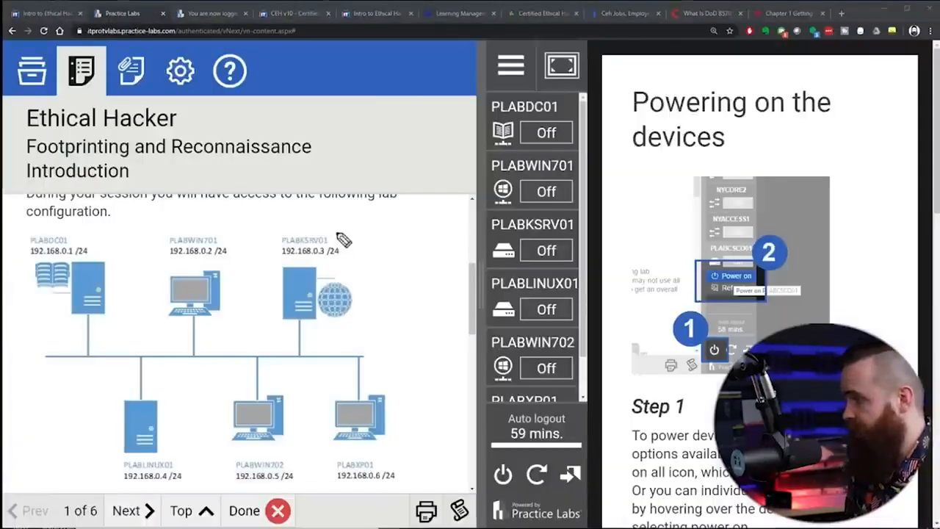
pyautogui.moveTo(356, 261)
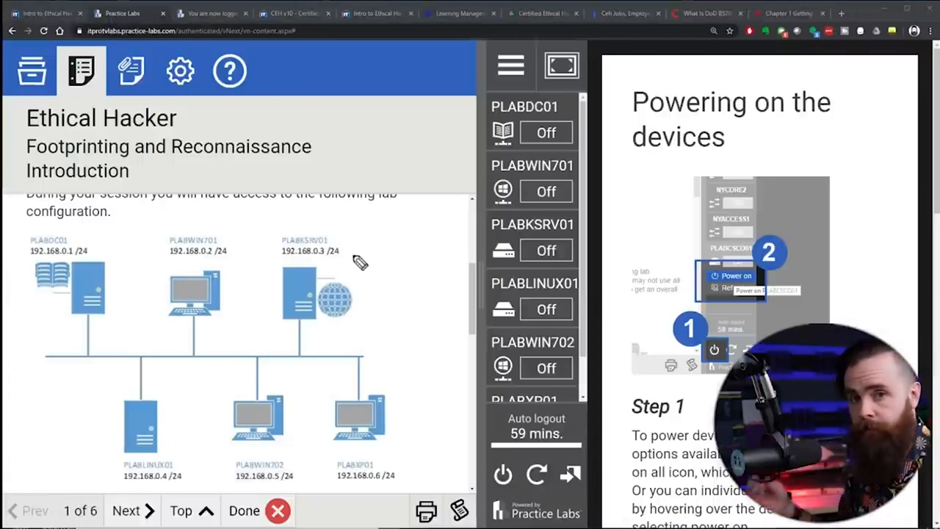